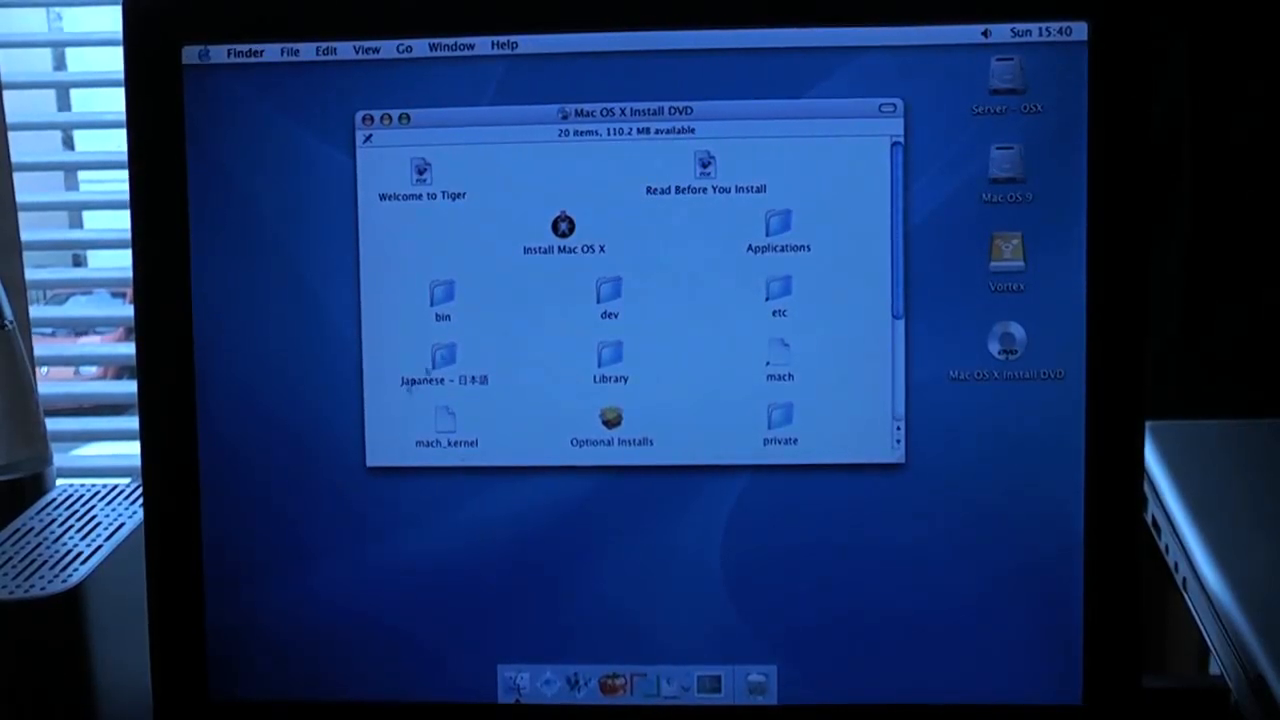
- Launch Install Mac OS X from the DVD and authorise the restart with the admin password
{"action": "left_click", "coordinate": [562, 230]}
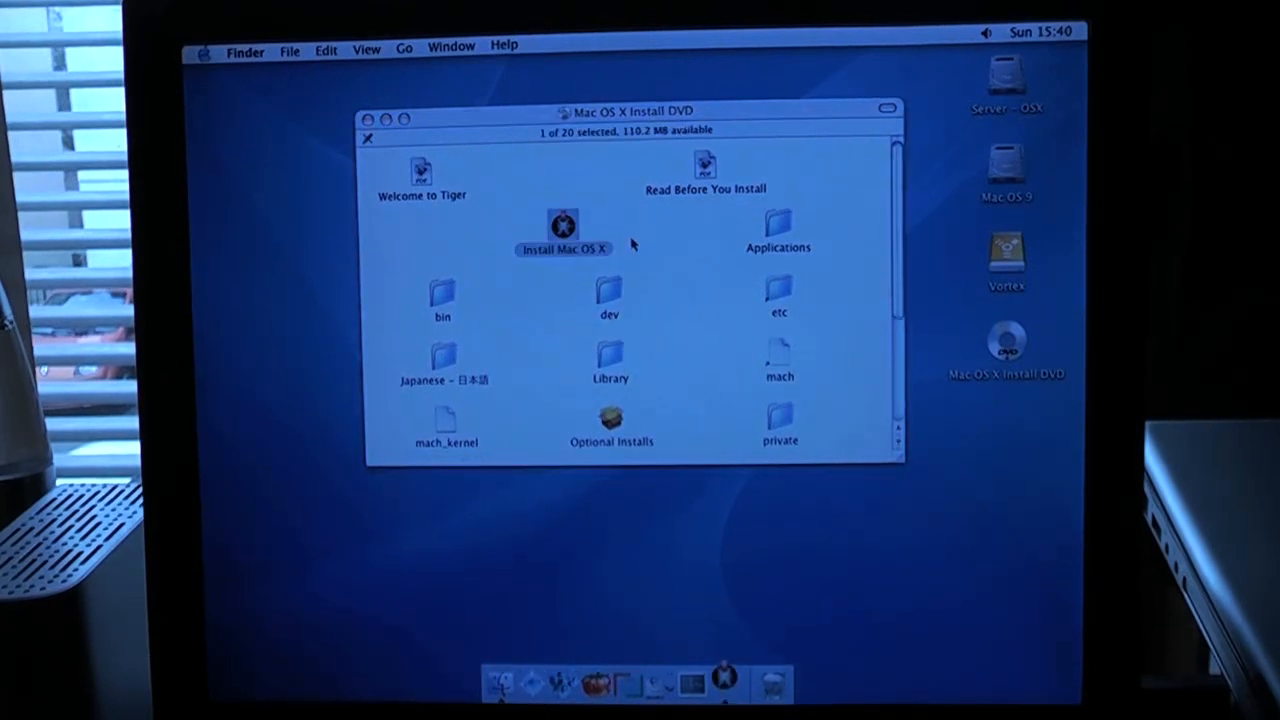
{"action": "double_click", "coordinate": [564, 228]}
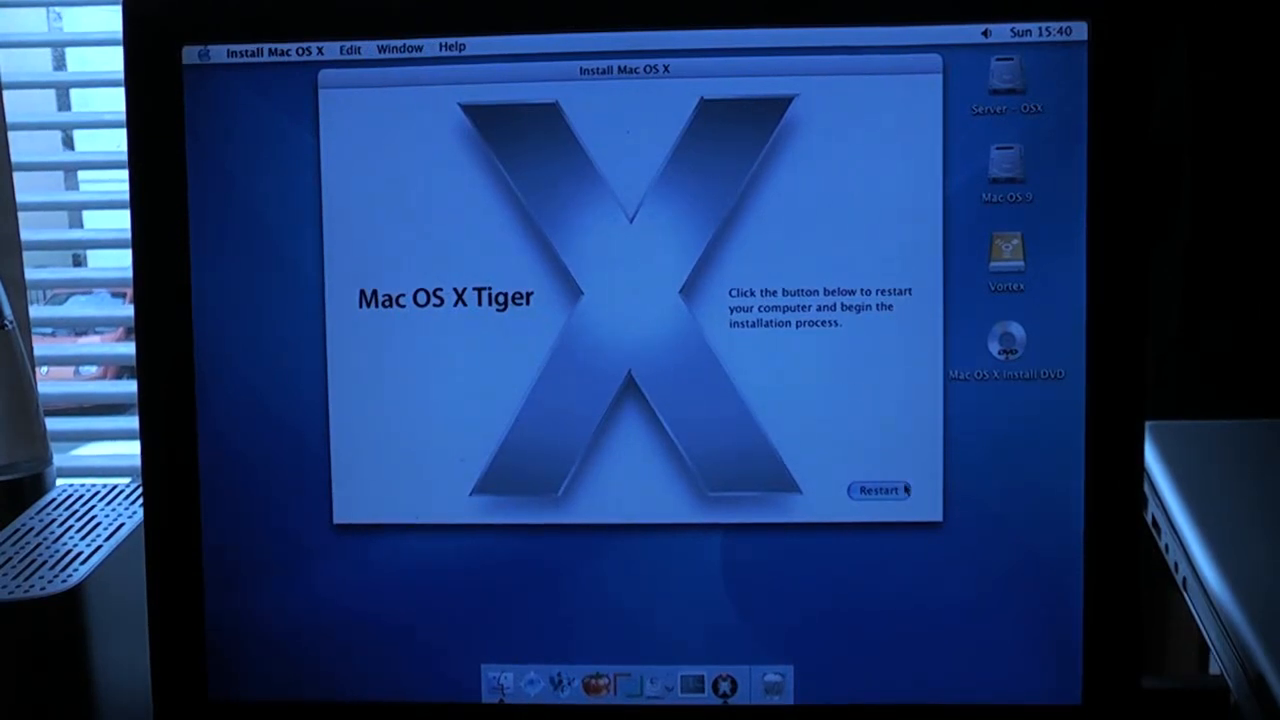
{"action": "left_click", "coordinate": [878, 490]}
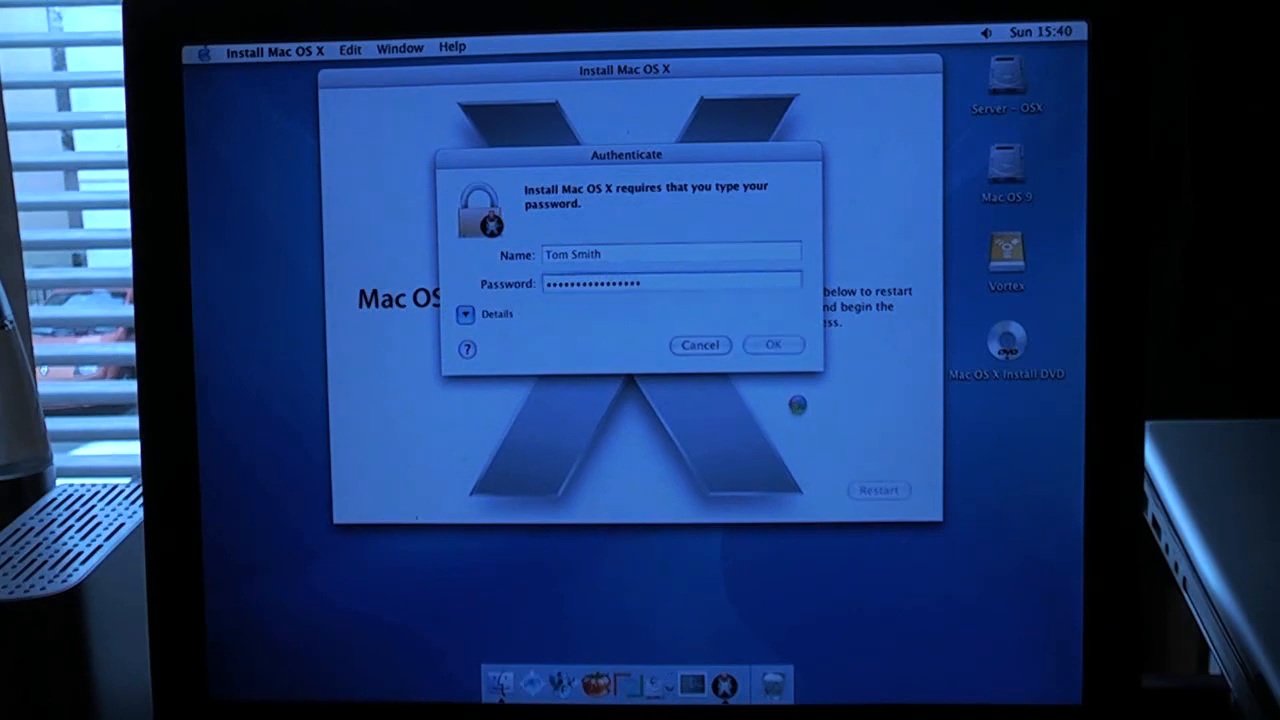
{"action": "left_click", "coordinate": [772, 344]}
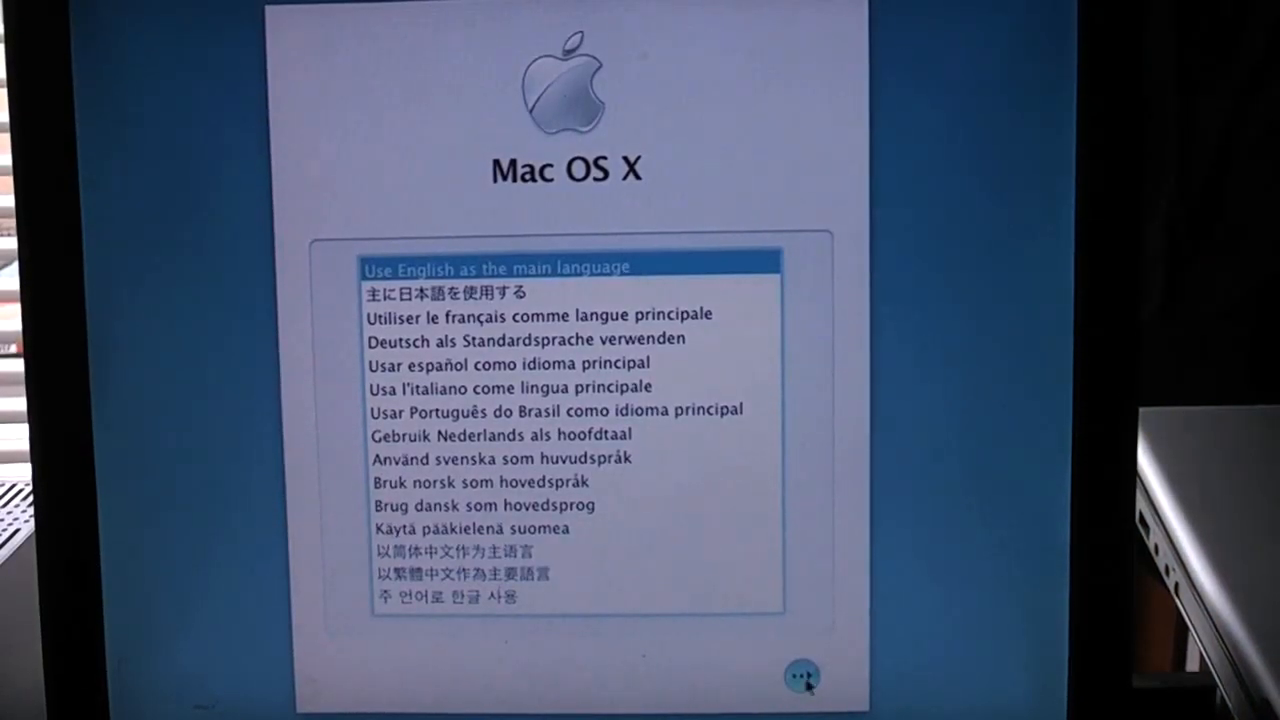
- Proceed with English as the main language, past the introduction, and agree to the license
{"action": "left_click", "coordinate": [804, 676]}
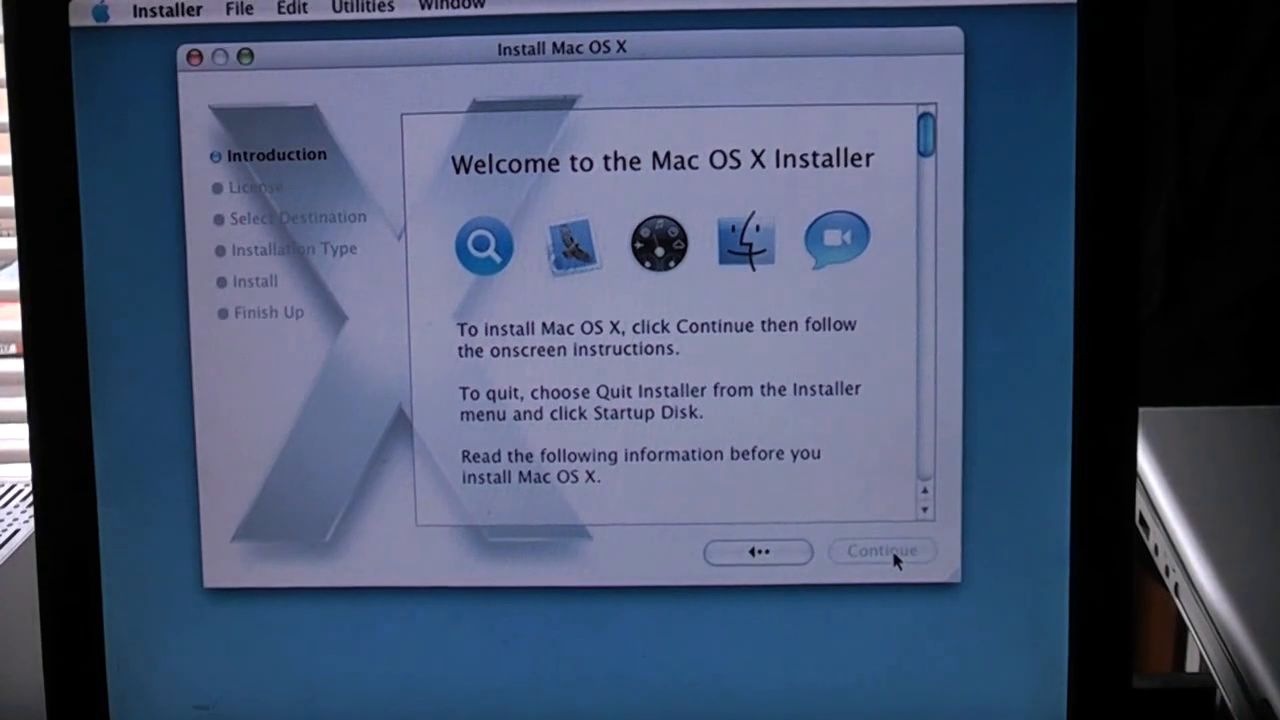
{"action": "left_click", "coordinate": [880, 552]}
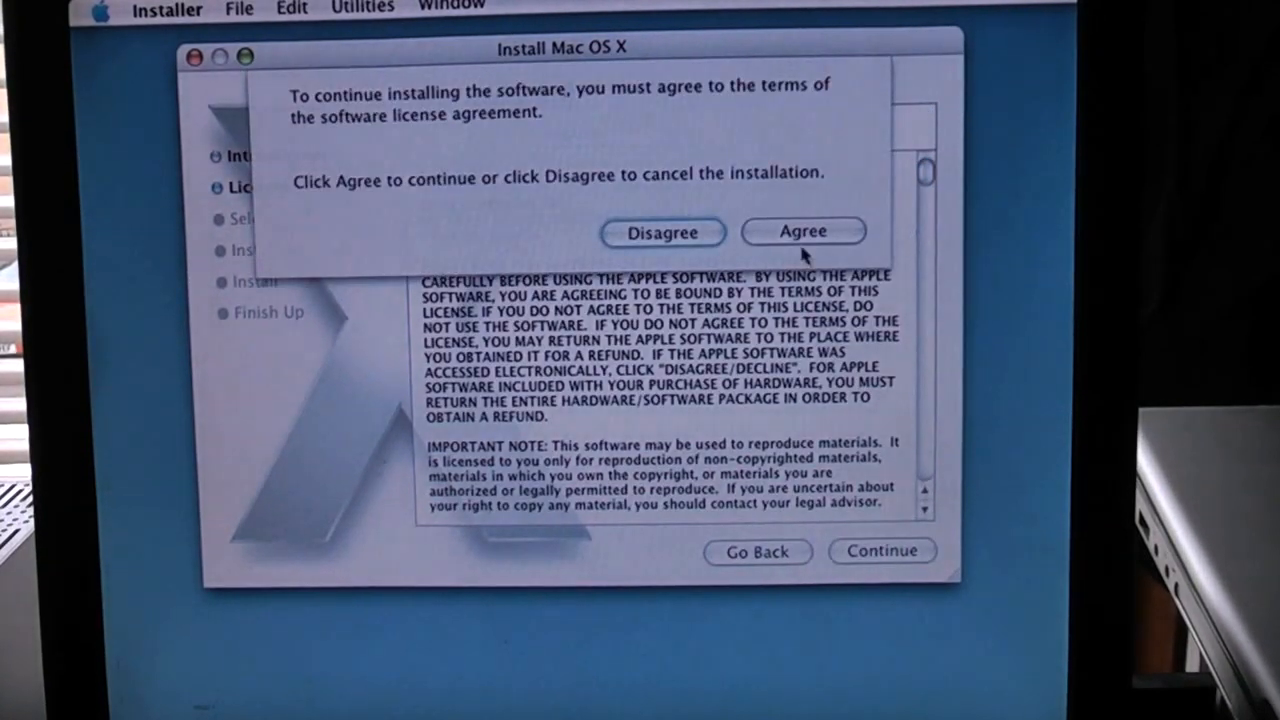
{"action": "left_click", "coordinate": [804, 232]}
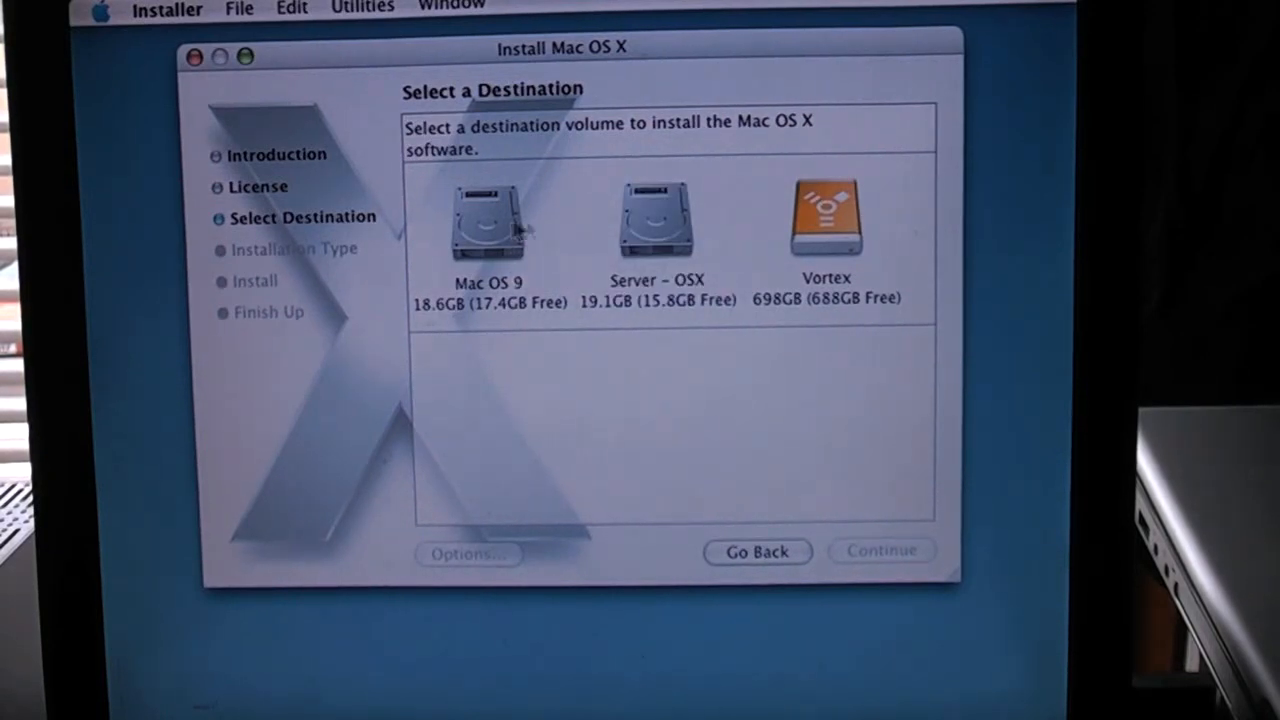
- Target the Server - OSX volume with Erase and Install, then move on to the install type
{"action": "left_click", "coordinate": [656, 220]}
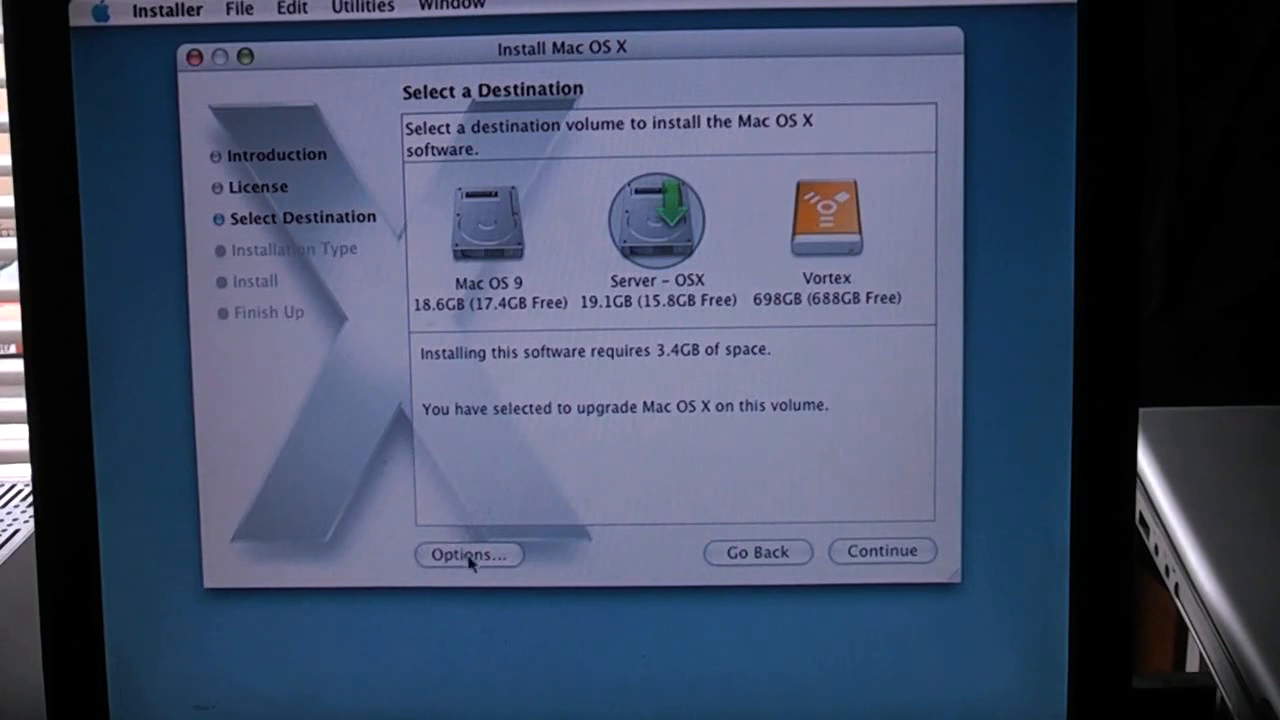
{"action": "left_click", "coordinate": [468, 554]}
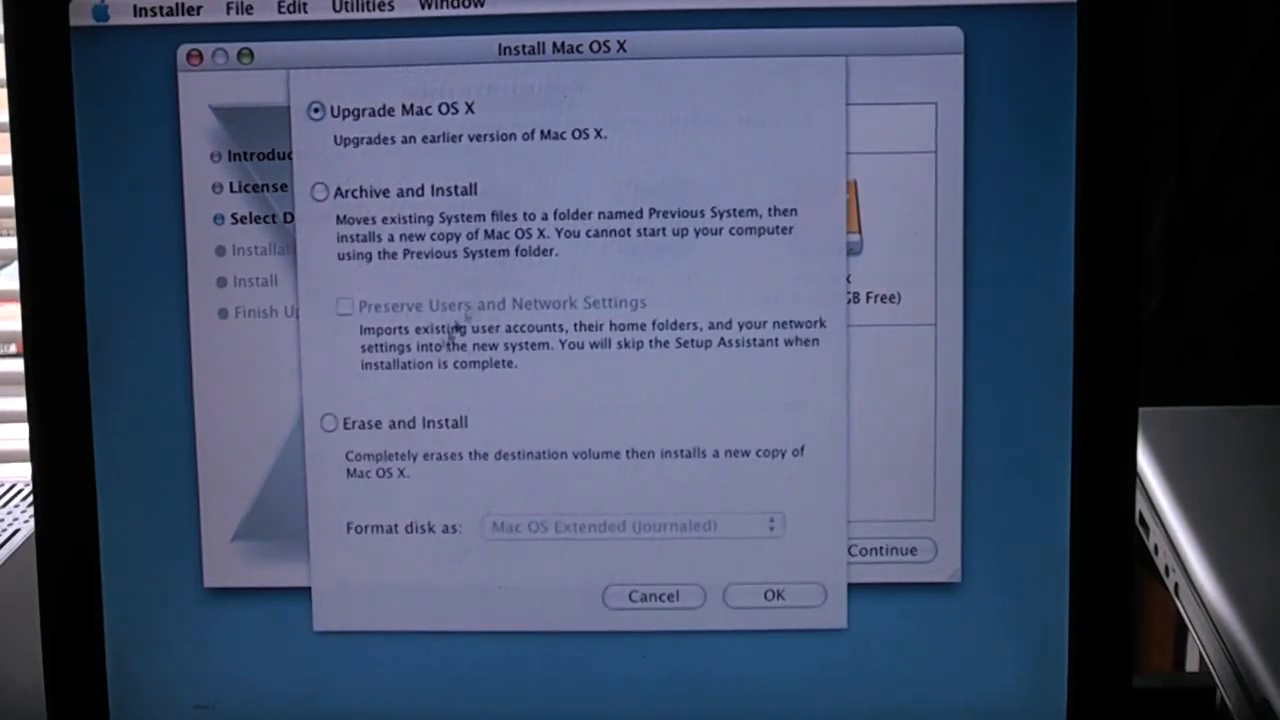
{"action": "left_click", "coordinate": [328, 422]}
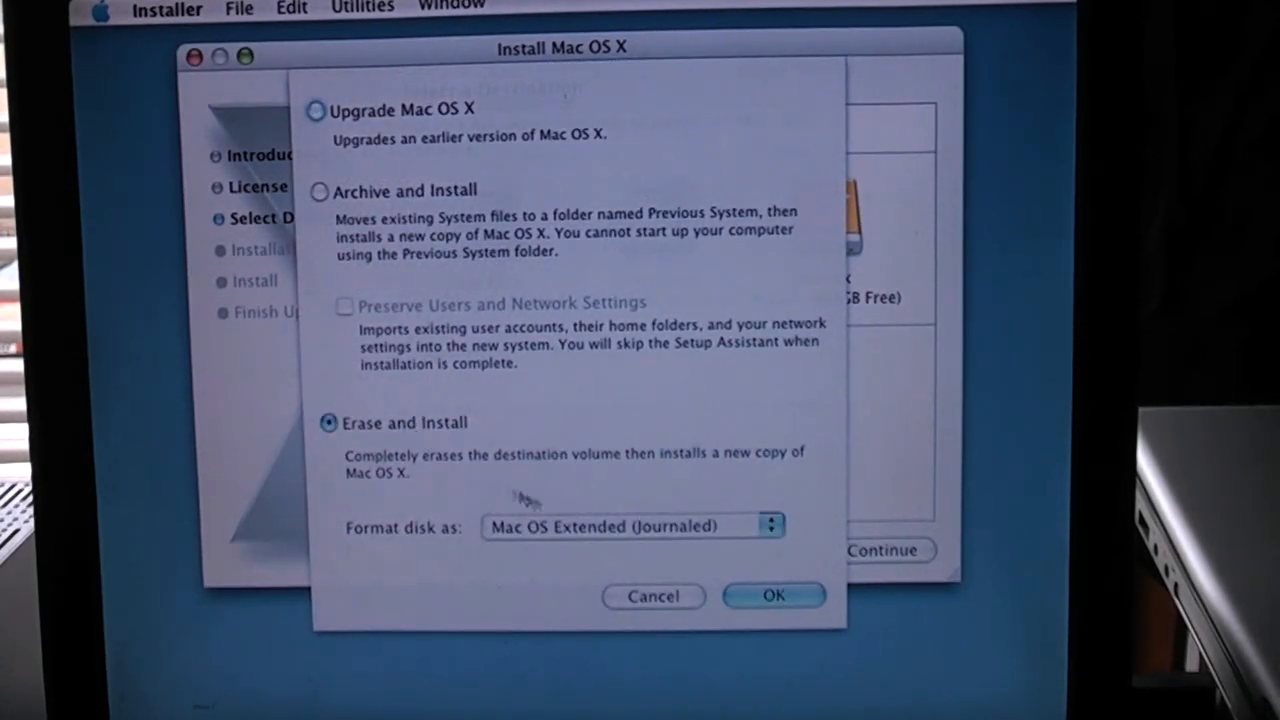
{"action": "left_click", "coordinate": [772, 596]}
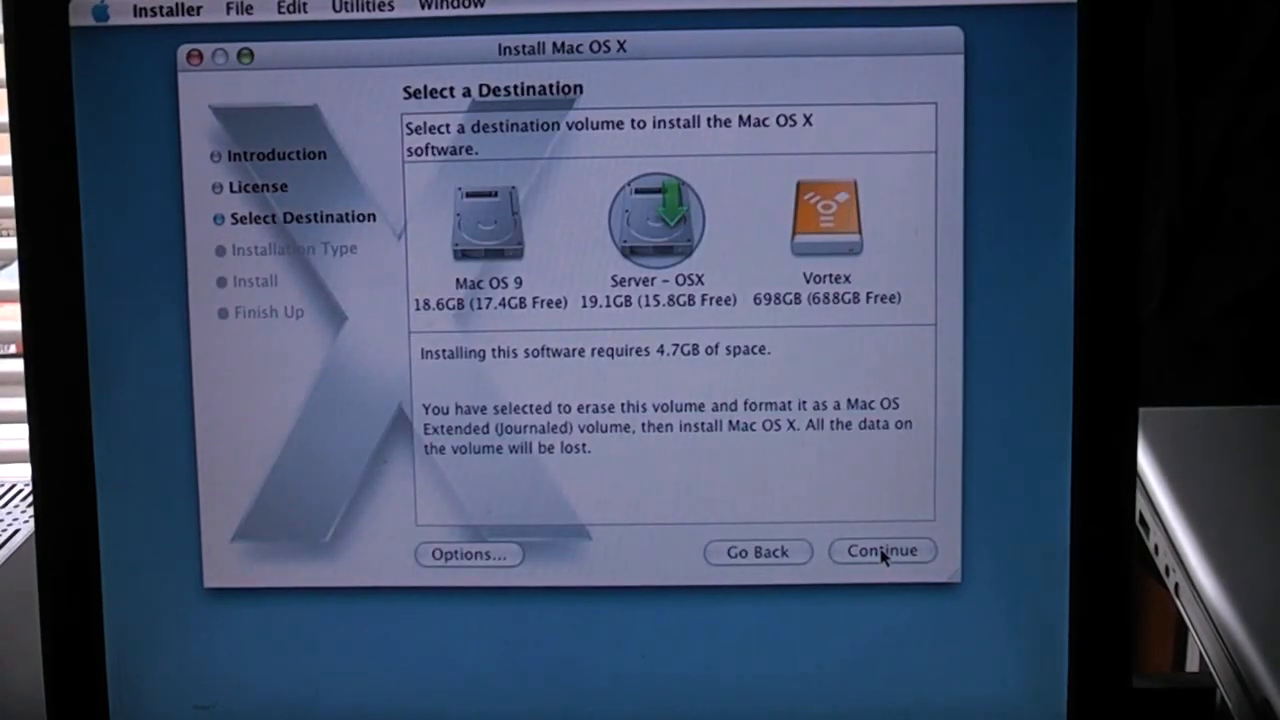
{"action": "left_click", "coordinate": [880, 552]}
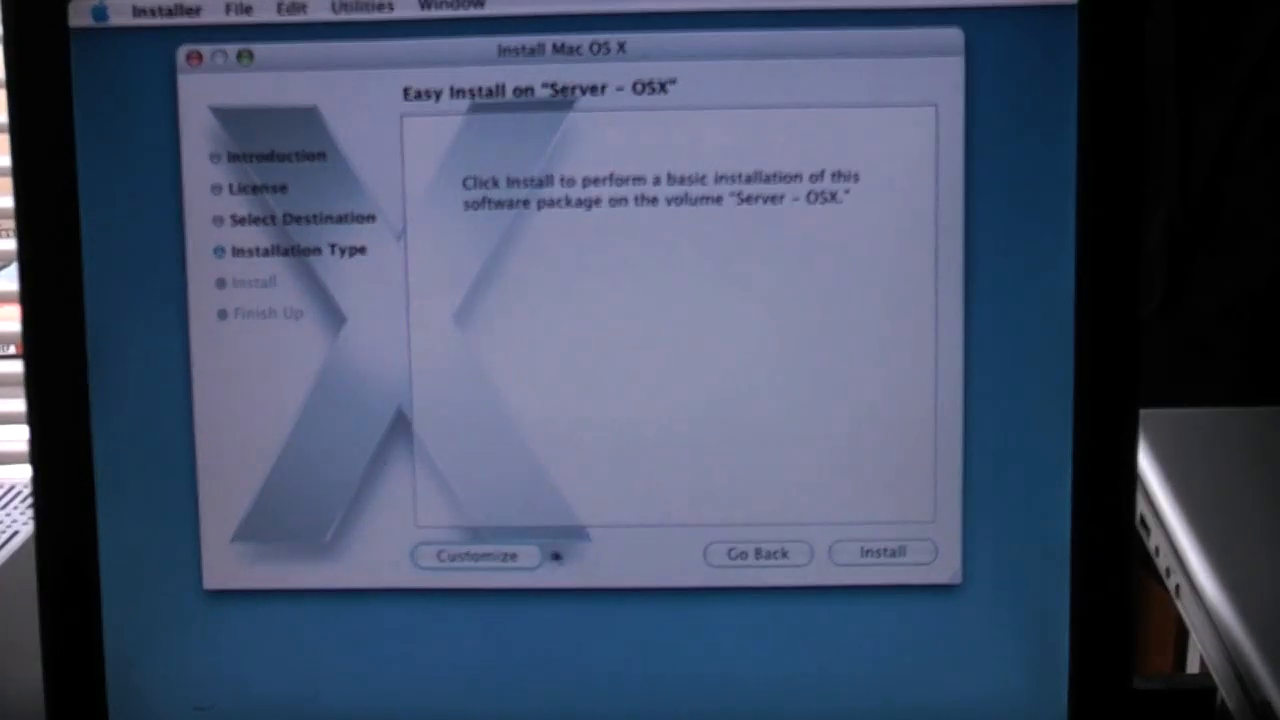
- Customize the install to drop Language Translations and add X11, then start installing
{"action": "left_click", "coordinate": [476, 556]}
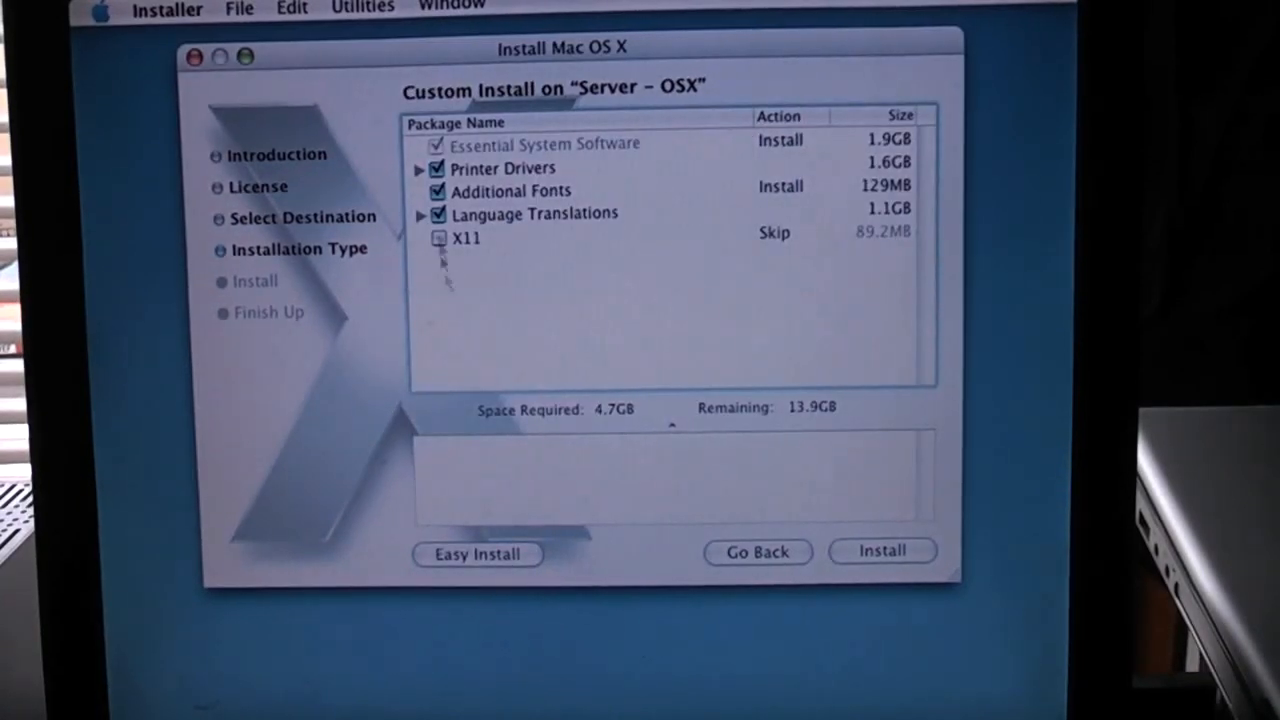
{"action": "left_click", "coordinate": [436, 168]}
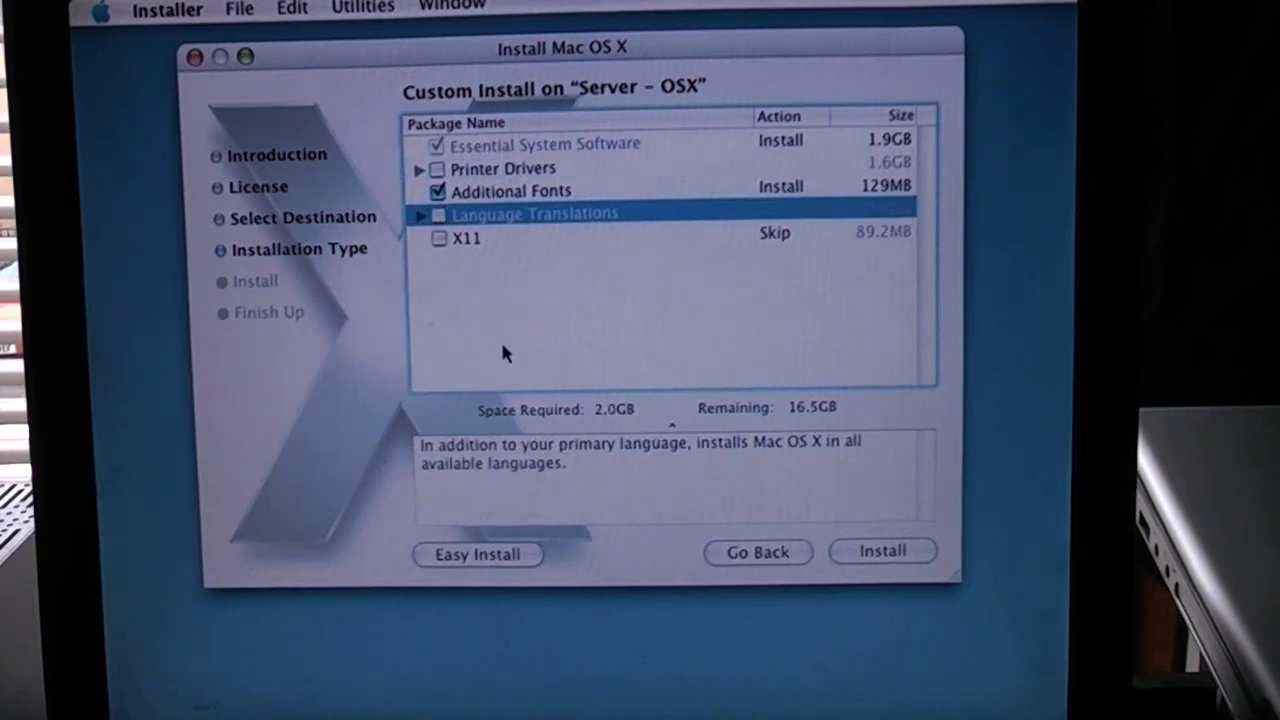
{"action": "left_click", "coordinate": [436, 236]}
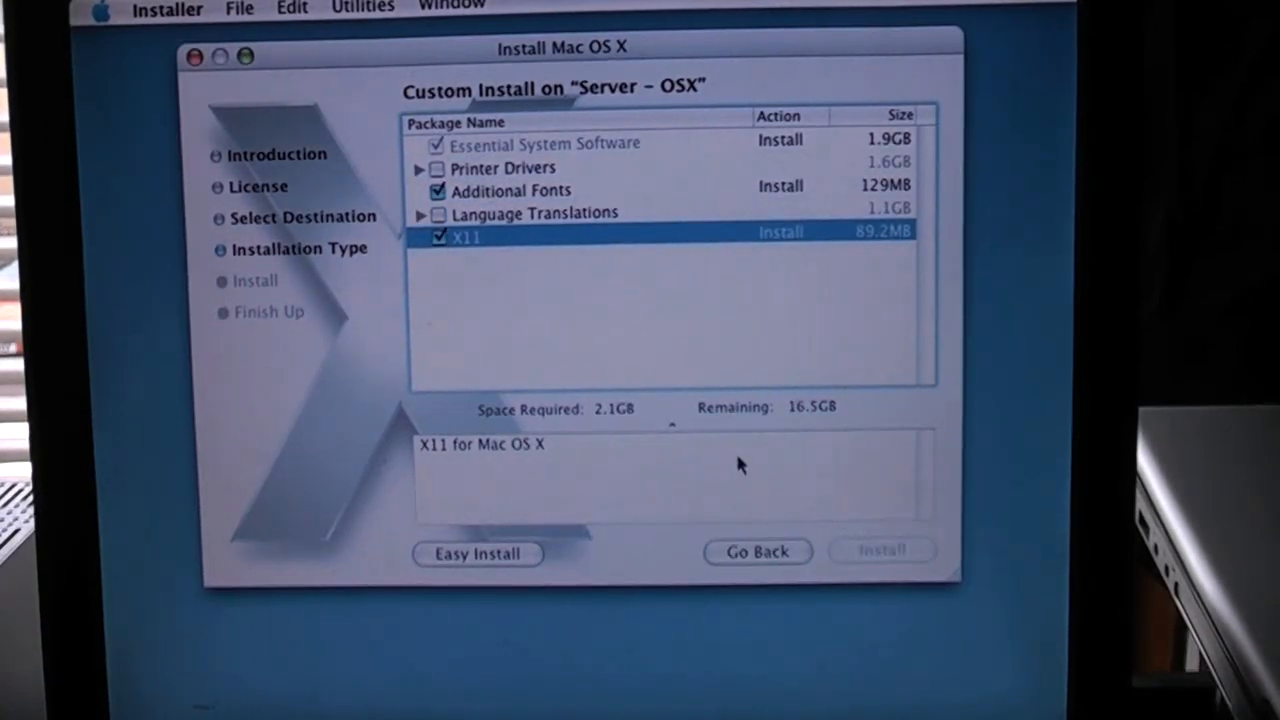
{"action": "left_click", "coordinate": [880, 550]}
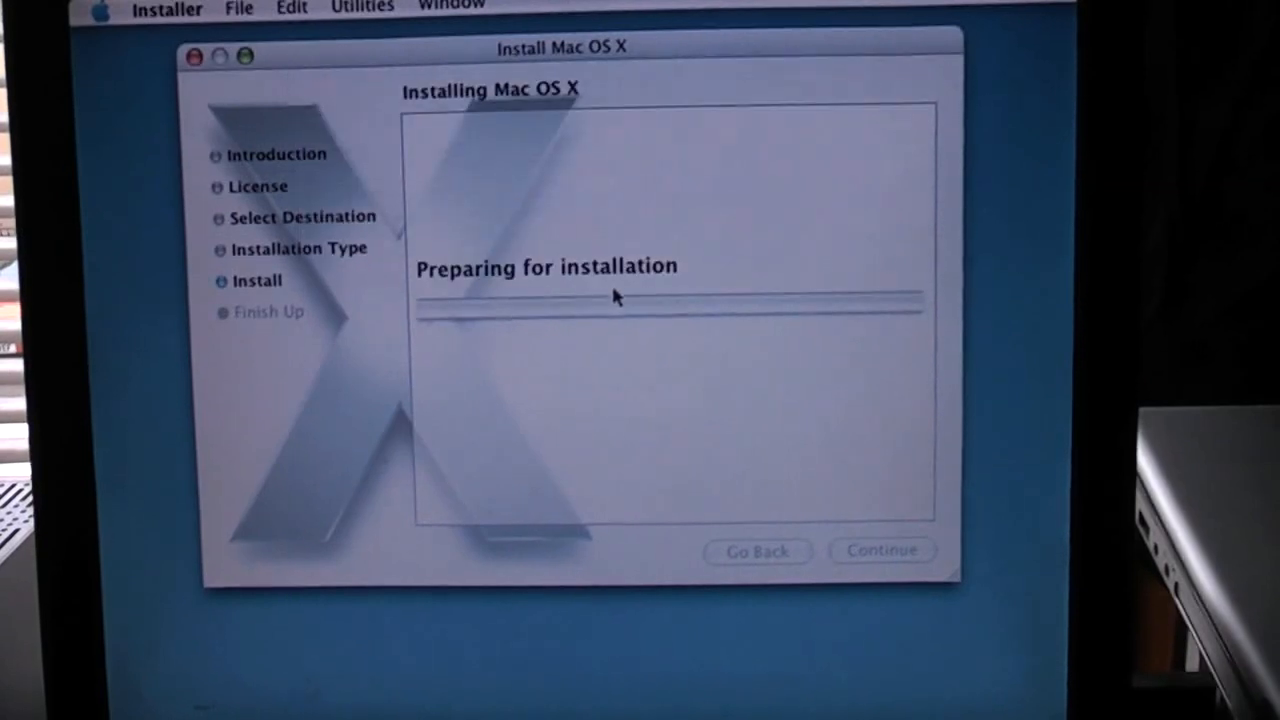
{"action": "mouse_move", "coordinate": [196, 396]}
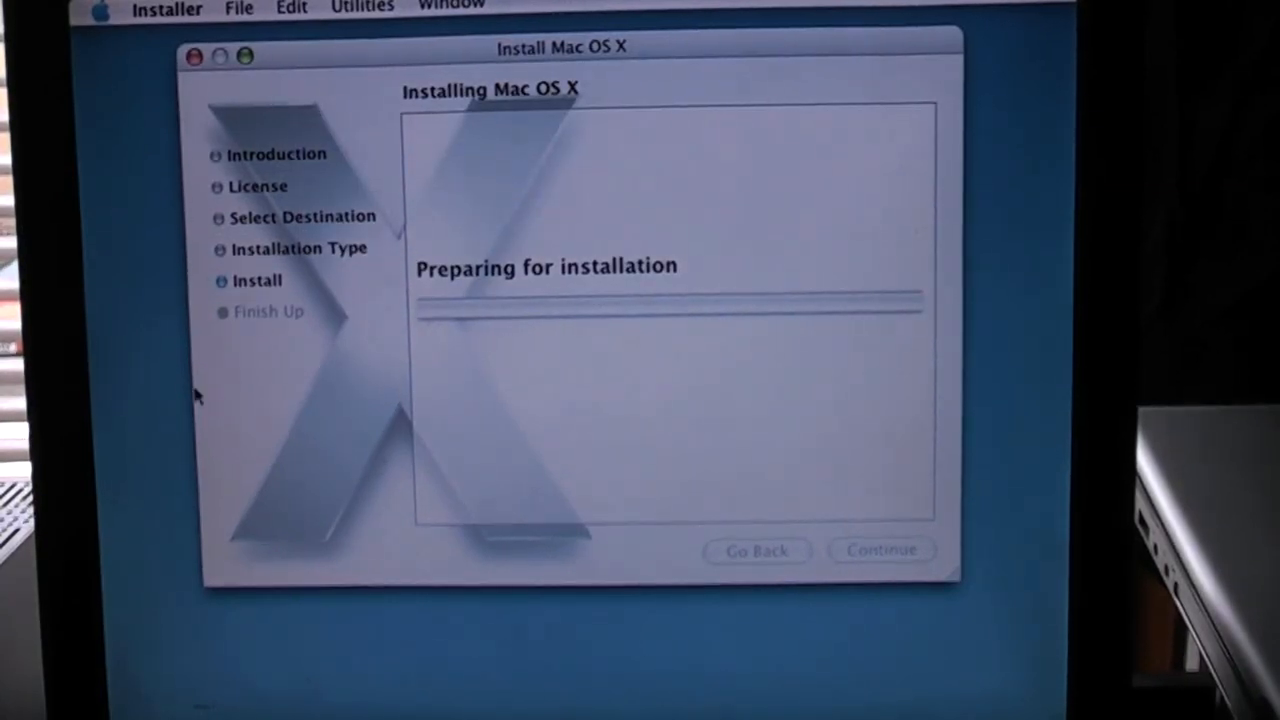
{"action": "mouse_move", "coordinate": [184, 388]}
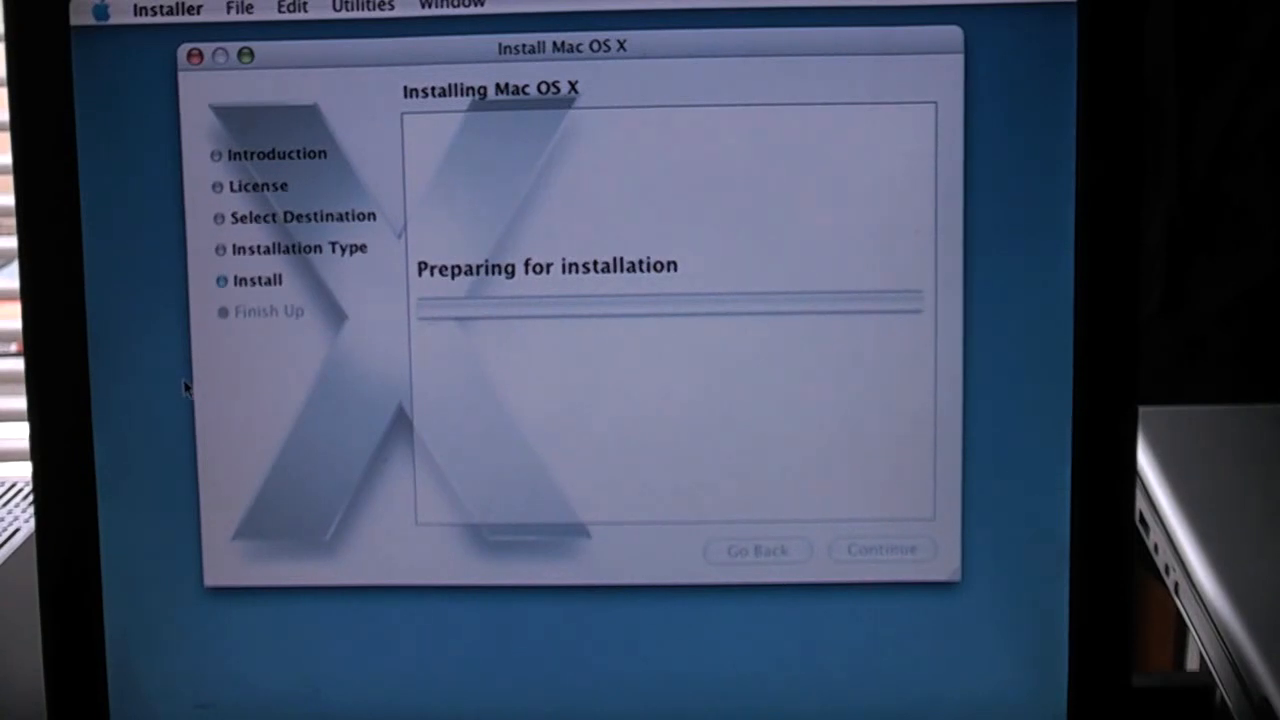
{"action": "mouse_move", "coordinate": [204, 376]}
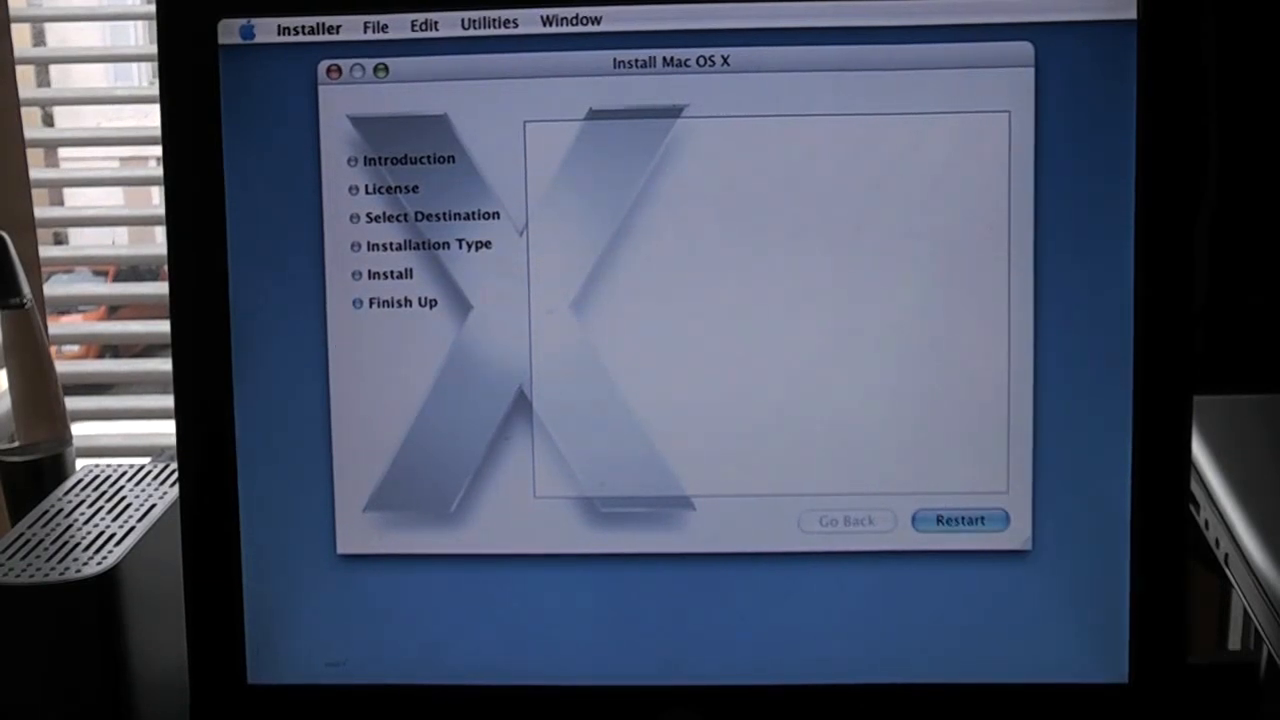
- Restart the Mac from the Finish Up screen into the setup Welcome screen
{"action": "left_click", "coordinate": [960, 520]}
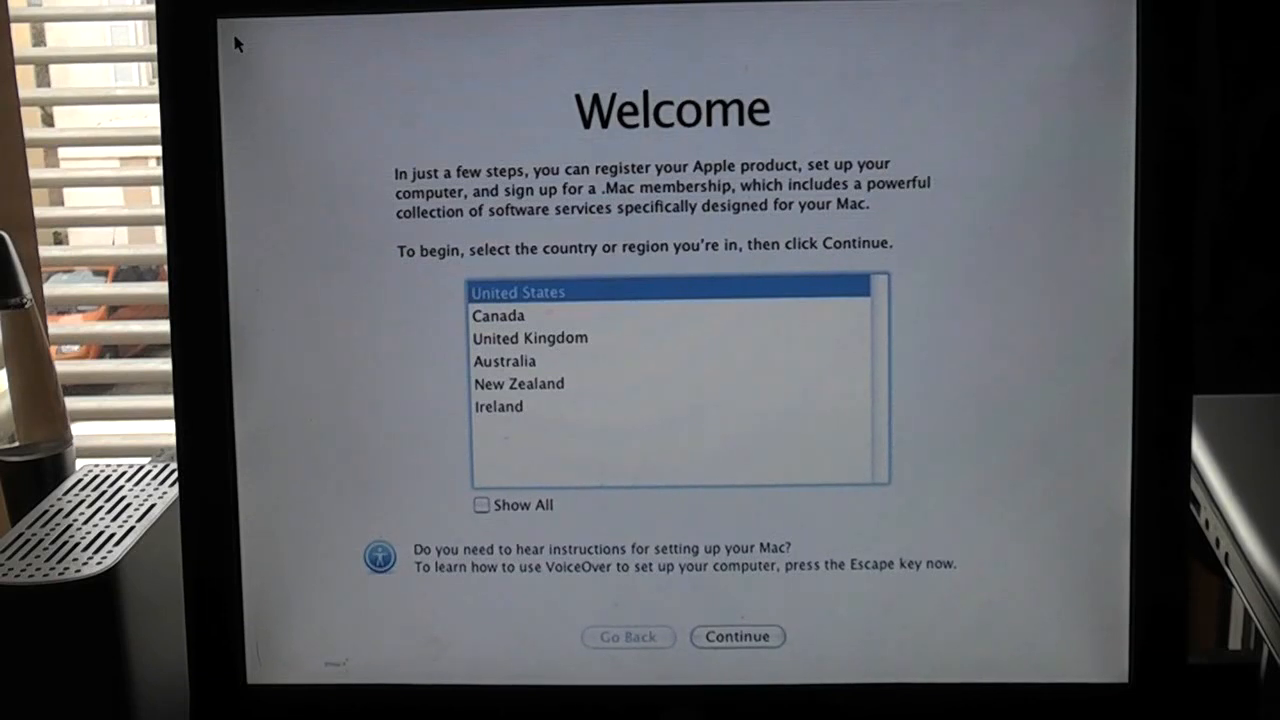
- Complete setup with United States as the region and go to the desktop
{"action": "left_click", "coordinate": [528, 336]}
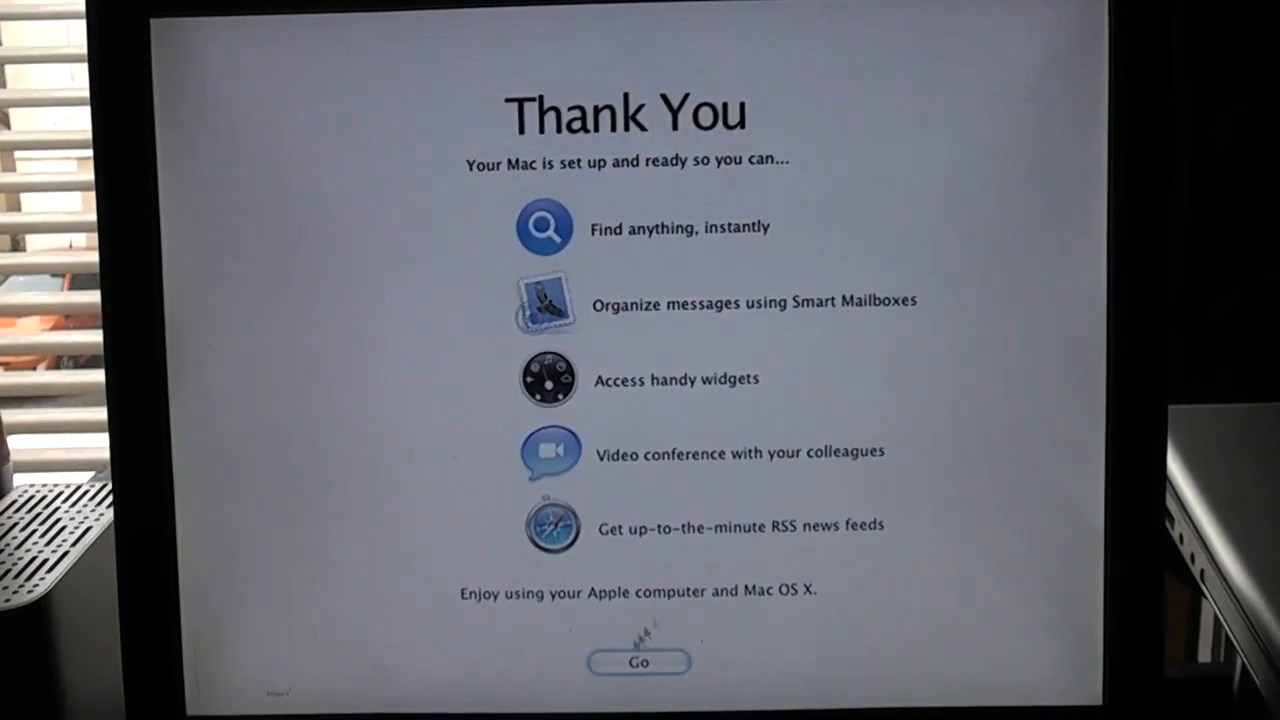
{"action": "left_click", "coordinate": [638, 662]}
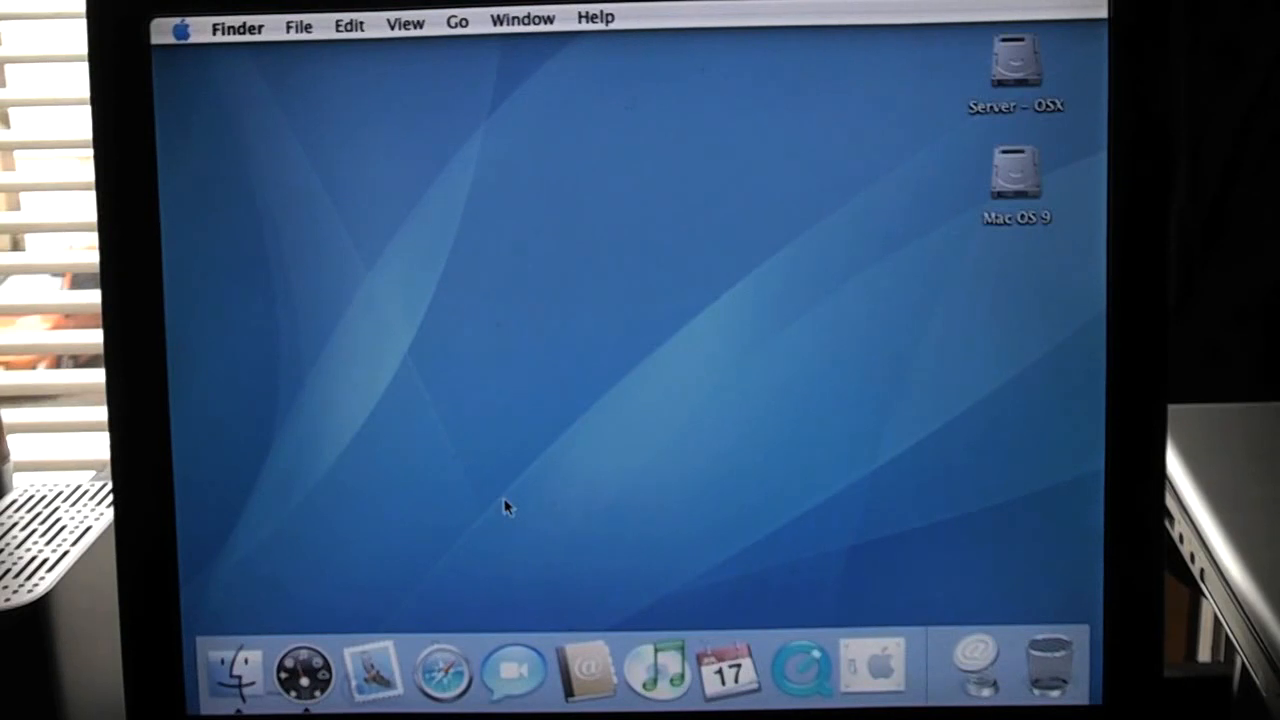
- Check the Mac OS X Install DVD window, close it, and launch System Preferences from the Dock
{"action": "left_click", "coordinate": [232, 670]}
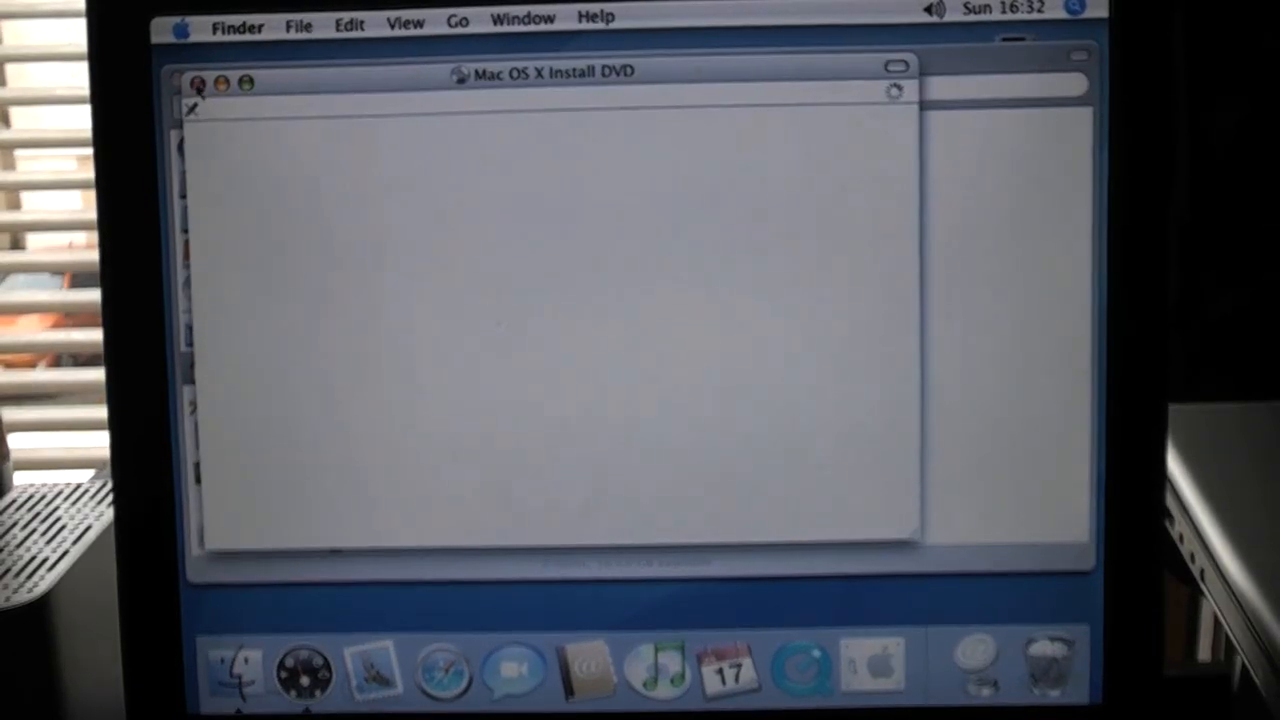
{"action": "left_click", "coordinate": [200, 84]}
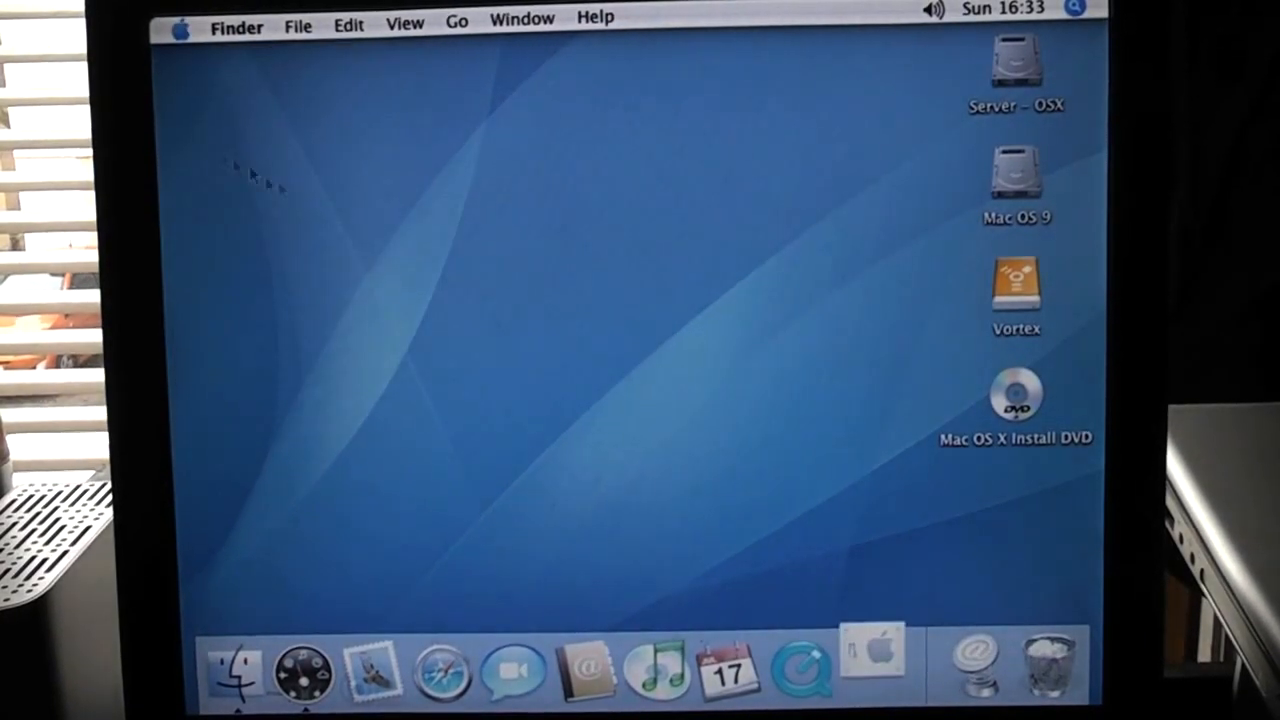
{"action": "left_click", "coordinate": [872, 668]}
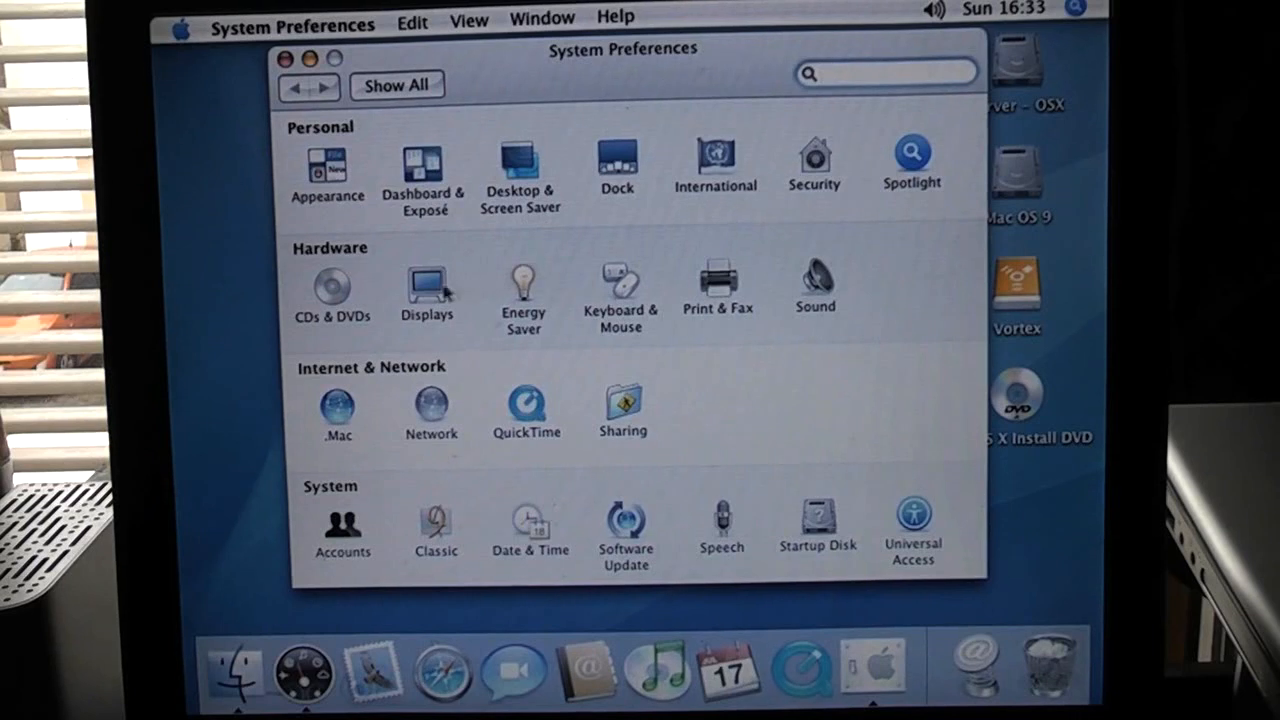
- Confirm the Displays pane shows 1024 x 768 at 75 Hz, then close System Preferences
{"action": "left_click", "coordinate": [426, 278]}
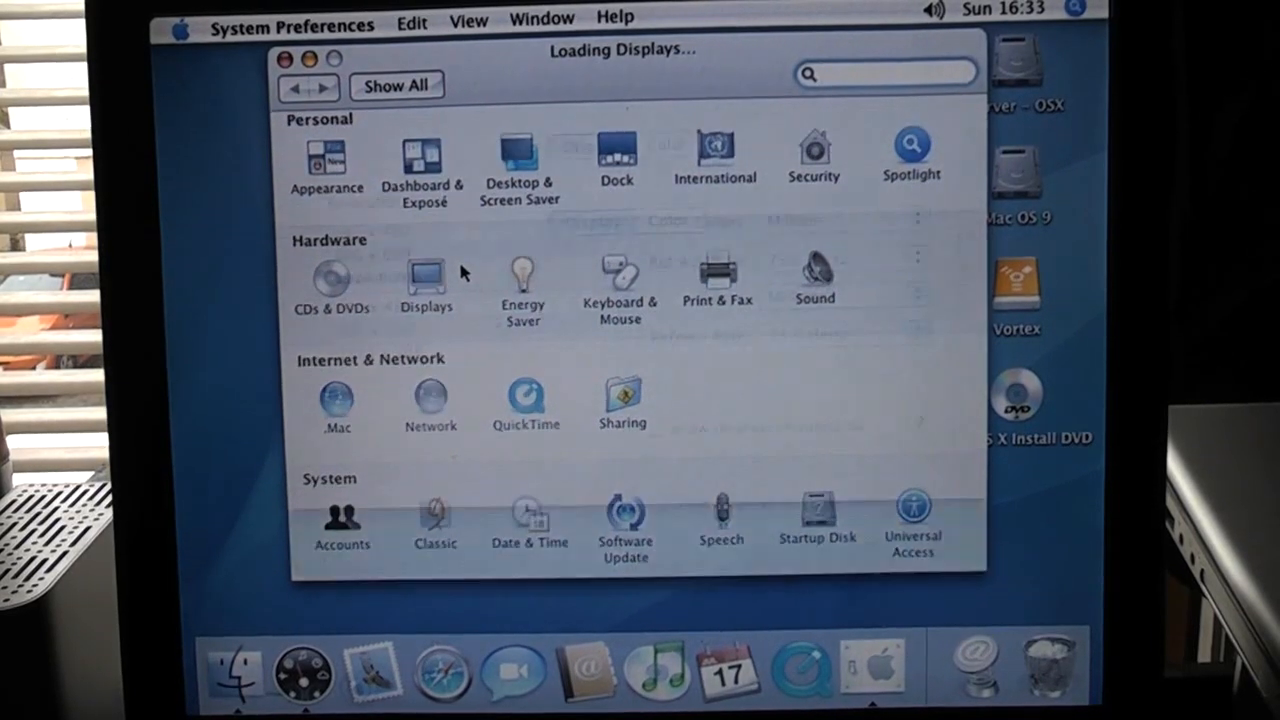
{"action": "left_click", "coordinate": [426, 284]}
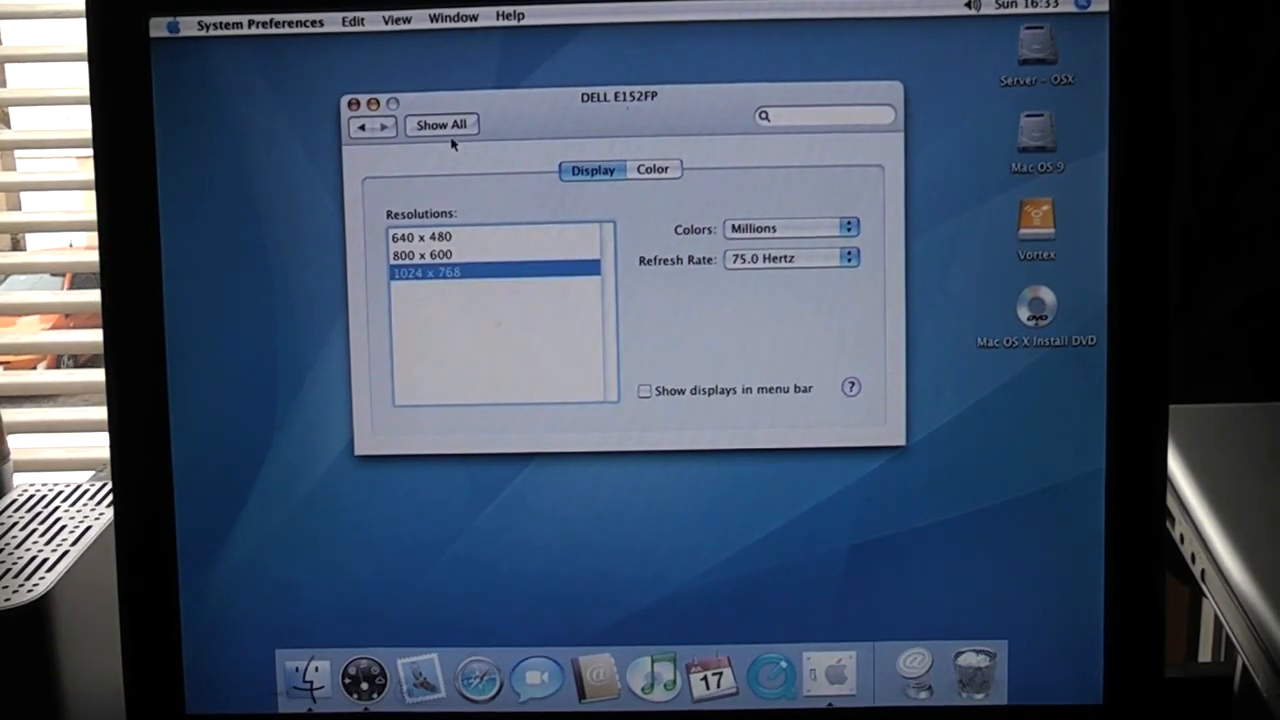
{"action": "left_click", "coordinate": [440, 124]}
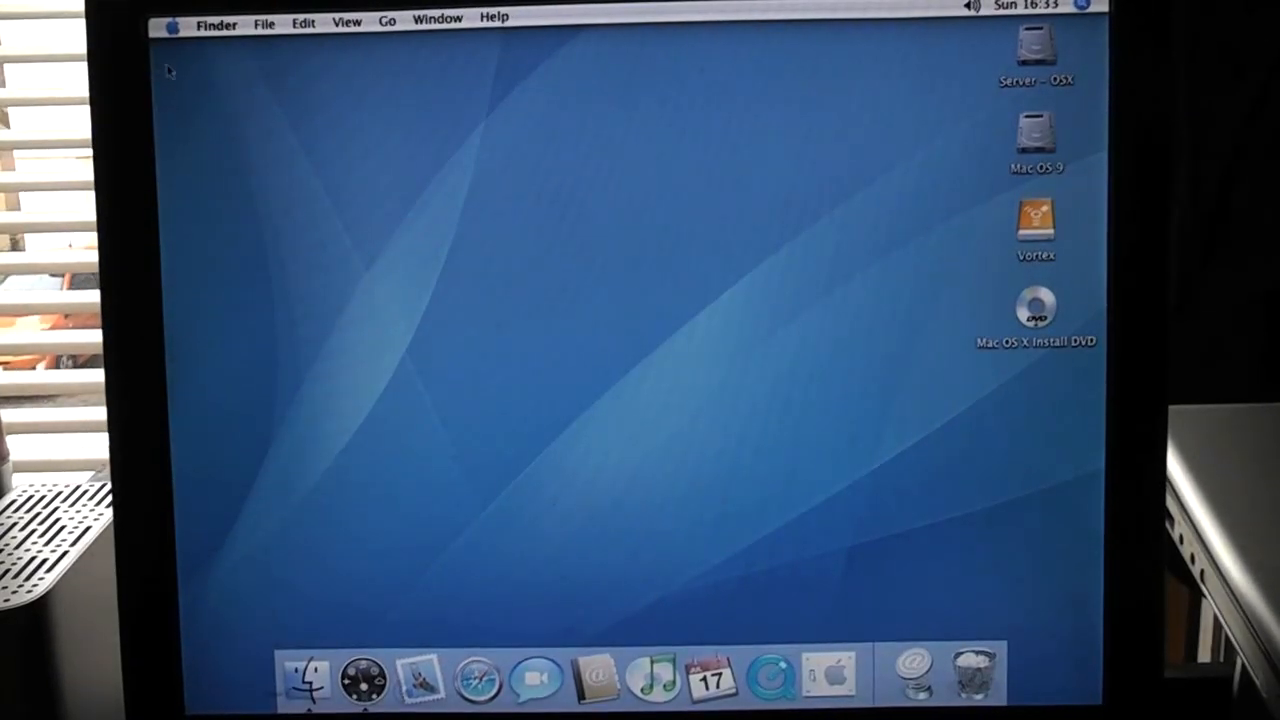
- Check About This Mac shows version 10.4 on a 400 MHz PowerPC G3, then reopen the Apple menu
{"action": "left_click", "coordinate": [172, 18]}
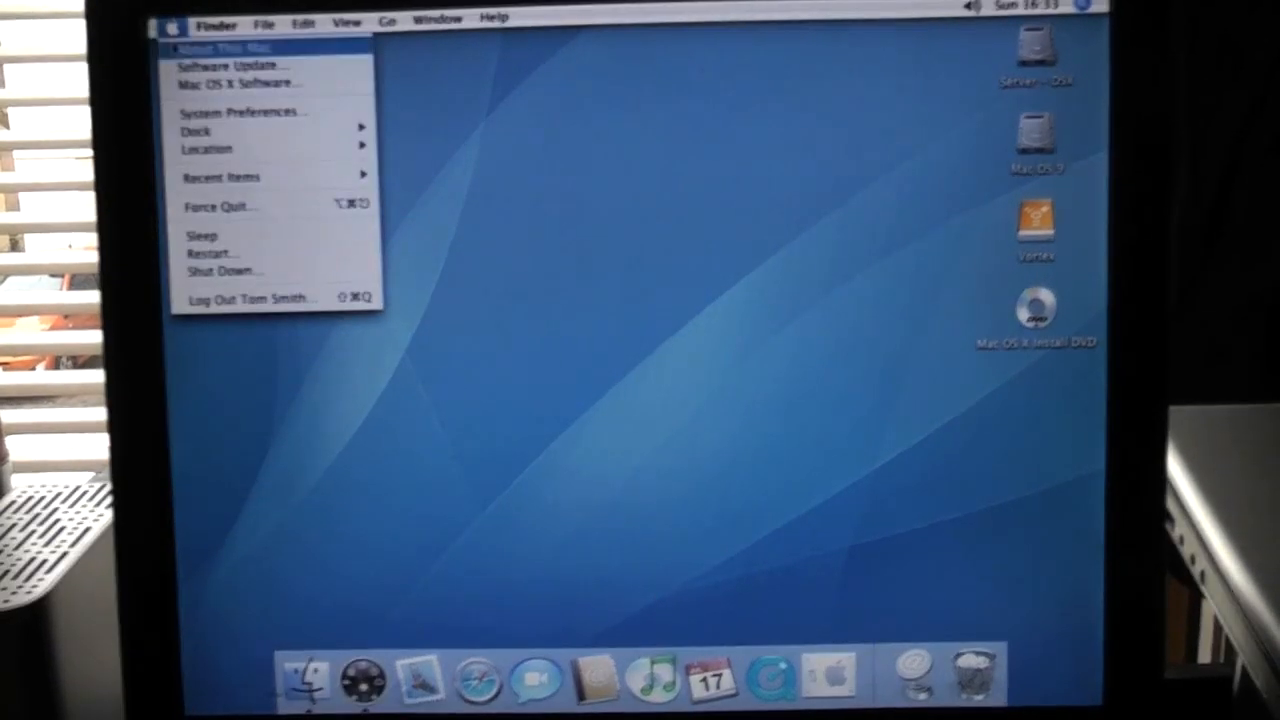
{"action": "left_click", "coordinate": [224, 46]}
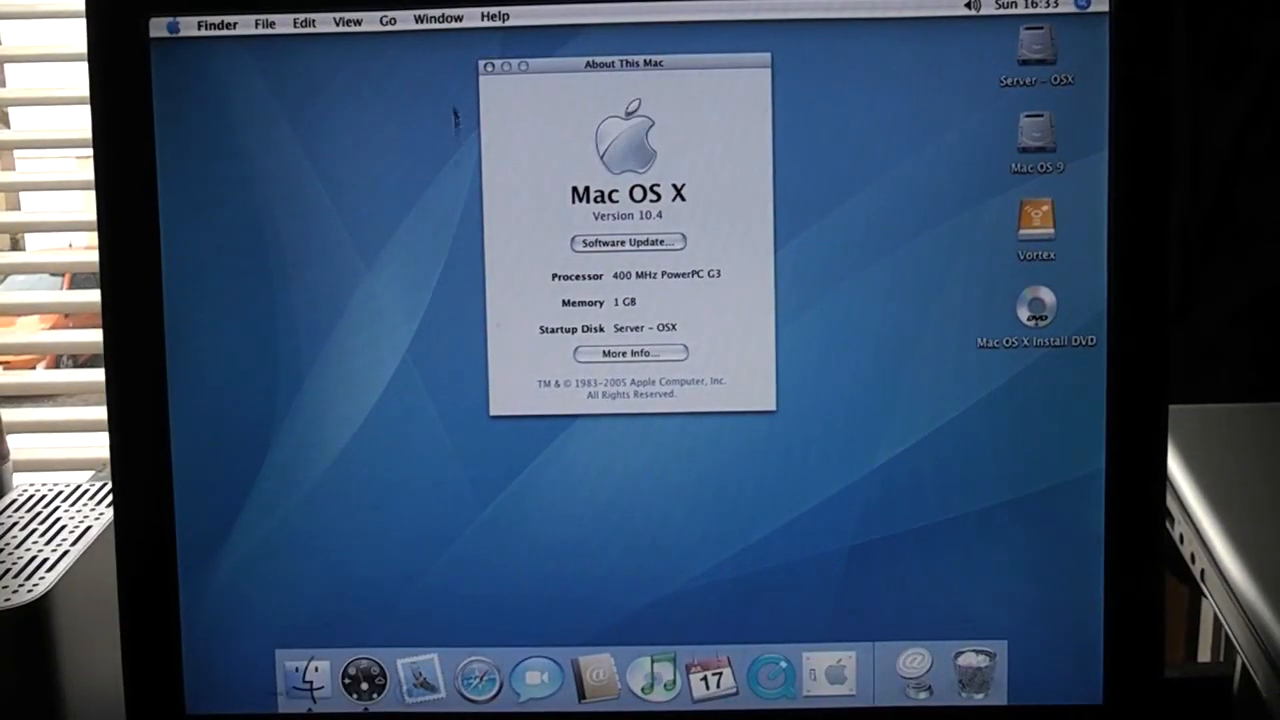
{"action": "left_click", "coordinate": [488, 66]}
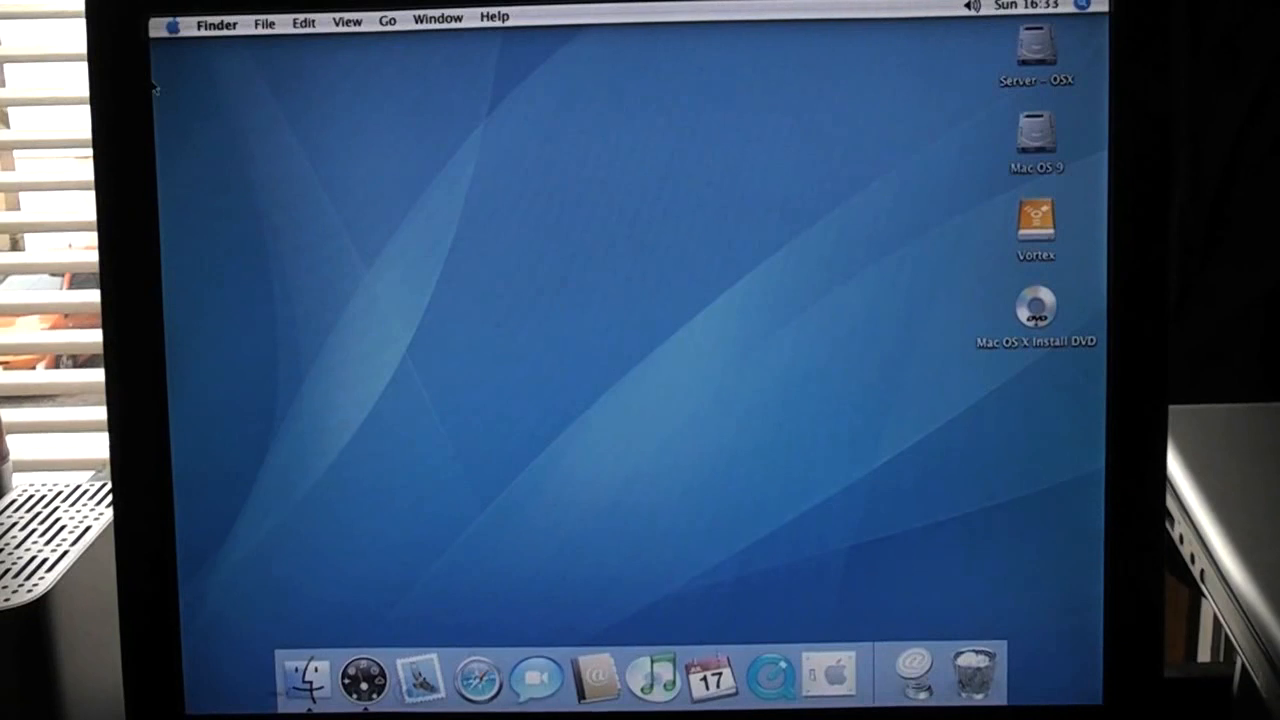
{"action": "left_click", "coordinate": [172, 24]}
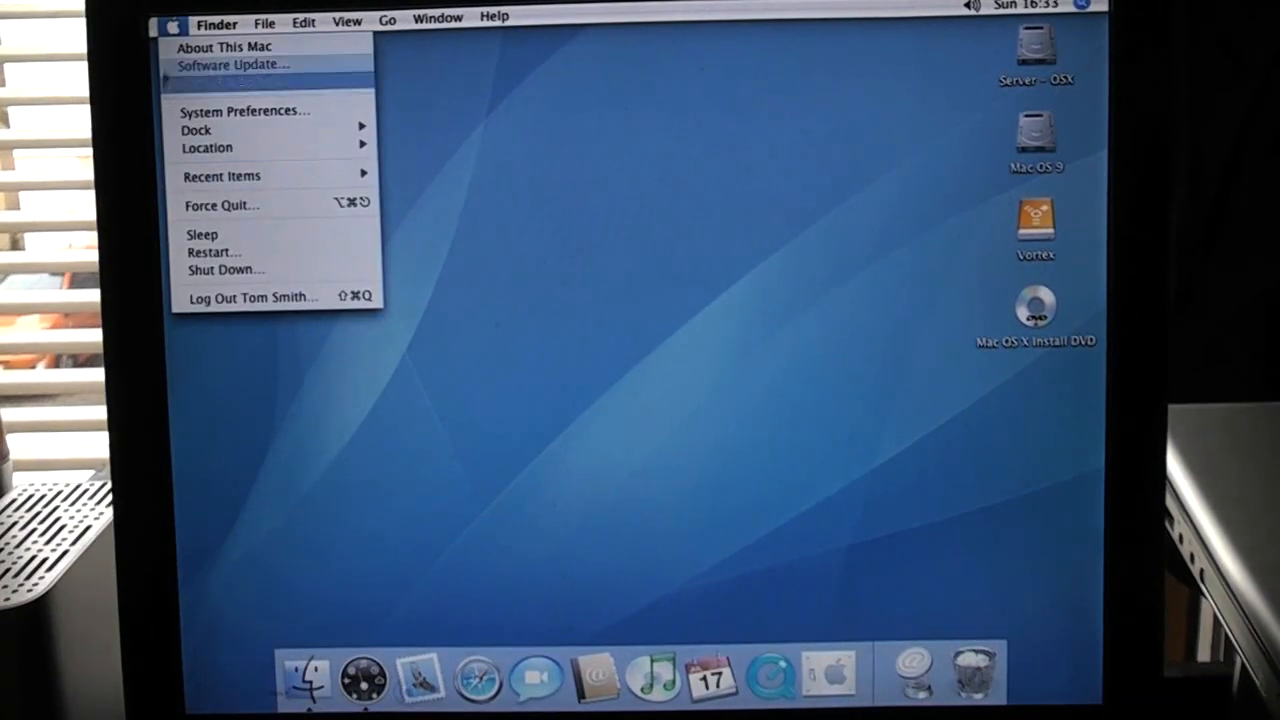